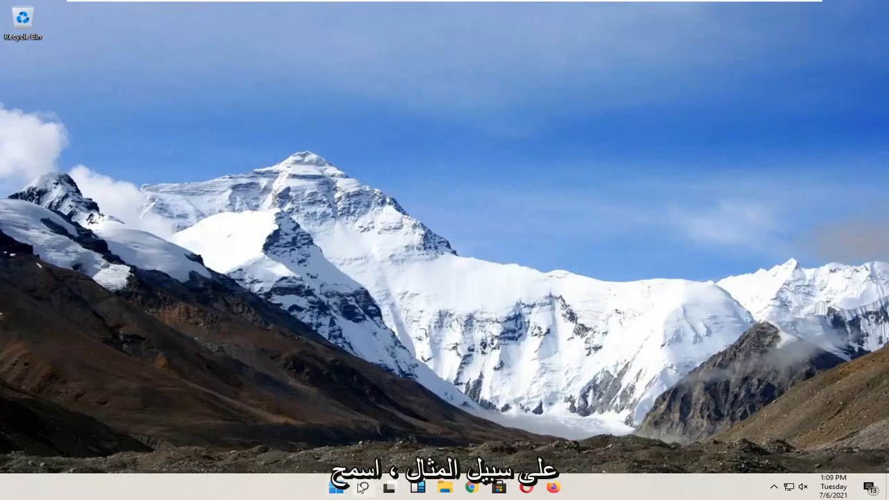
# Search for netplwiz, then dismiss the search results
pyautogui.write('netpw')
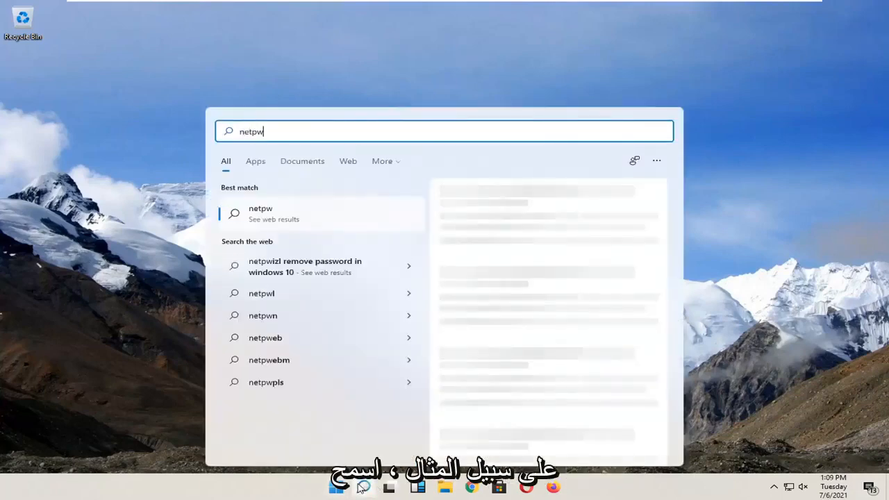
pyautogui.write('lwiz')
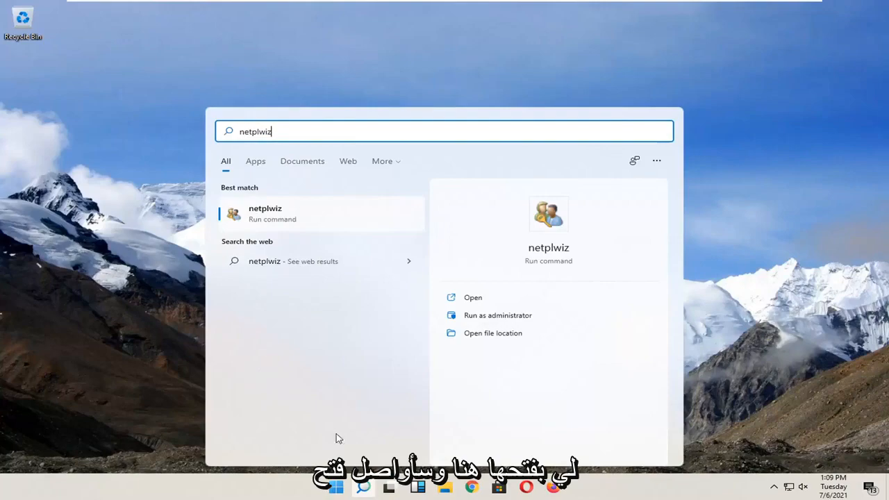
pyautogui.click(473, 297)
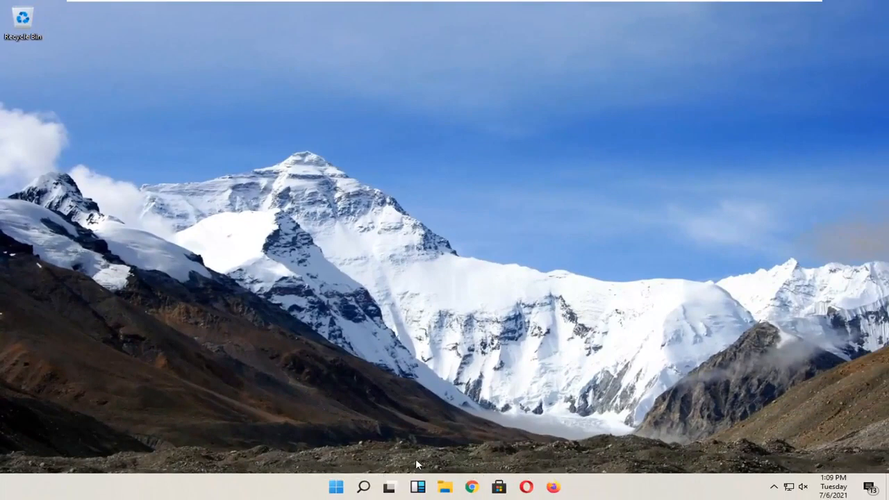
# Search cmd and launch Command Prompt as administrator, approving the UAC prompt
pyautogui.click(363, 486)
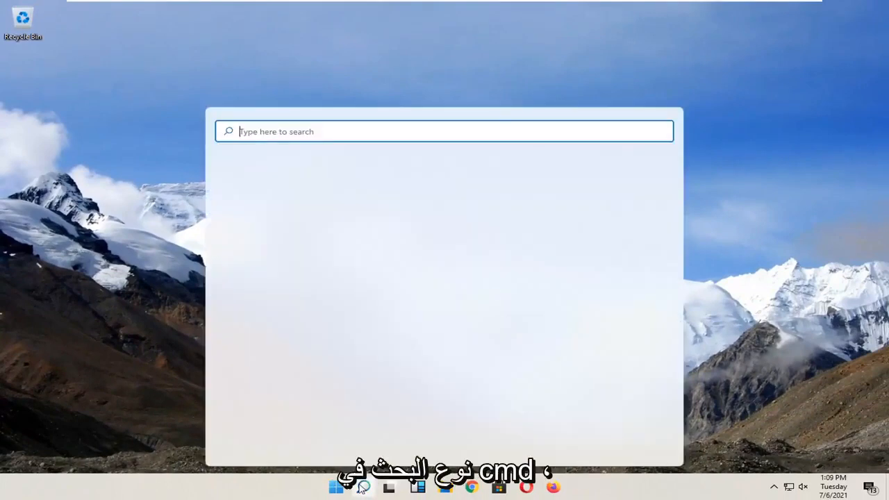
pyautogui.write('cmd')
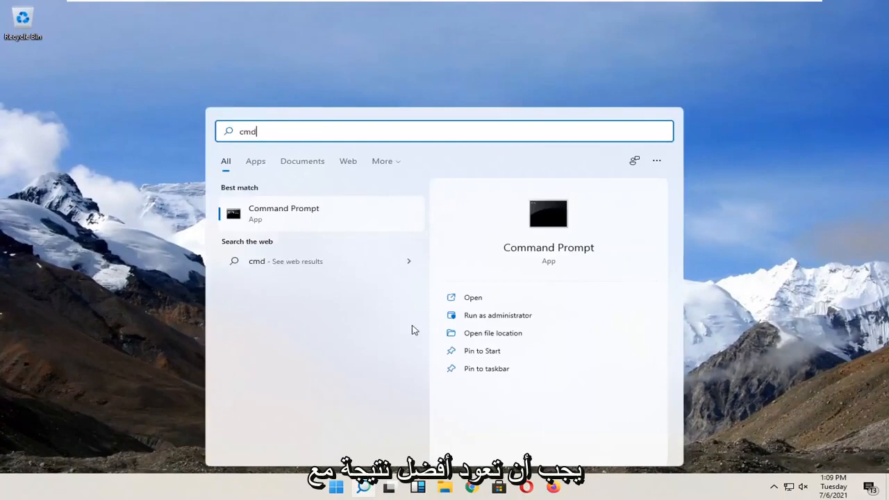
pyautogui.moveTo(278, 216)
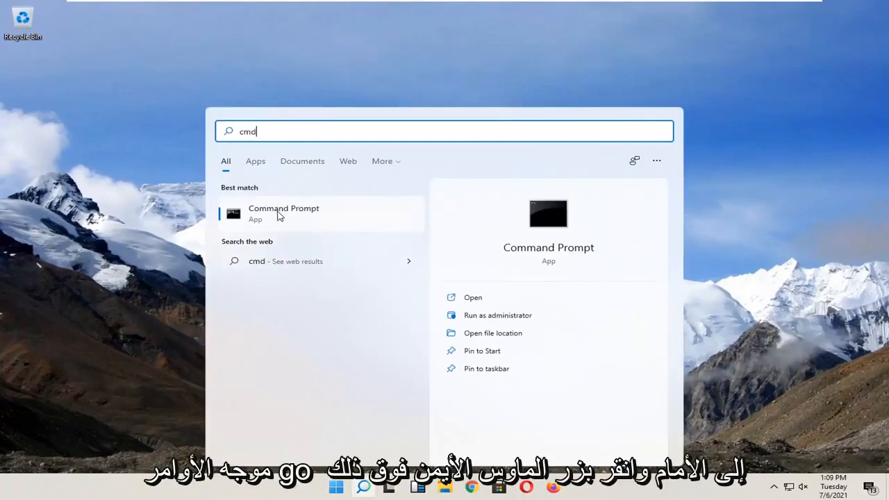
pyautogui.rightClick(283, 213)
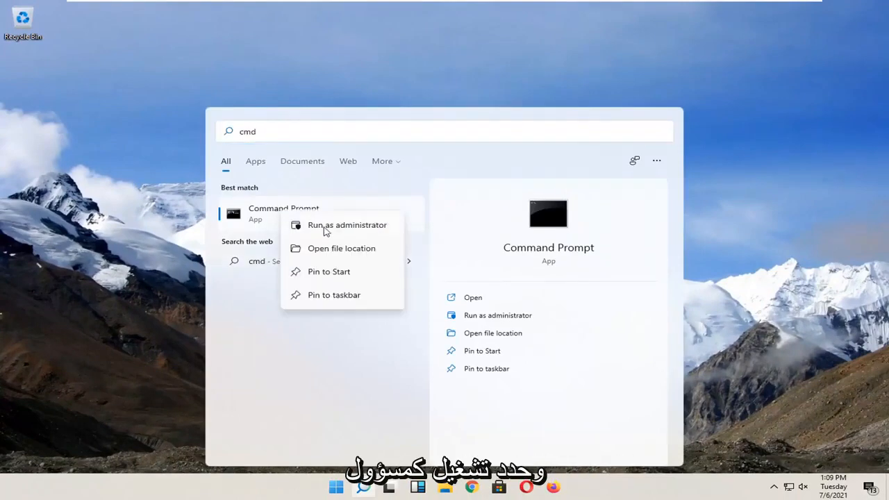
pyautogui.click(346, 225)
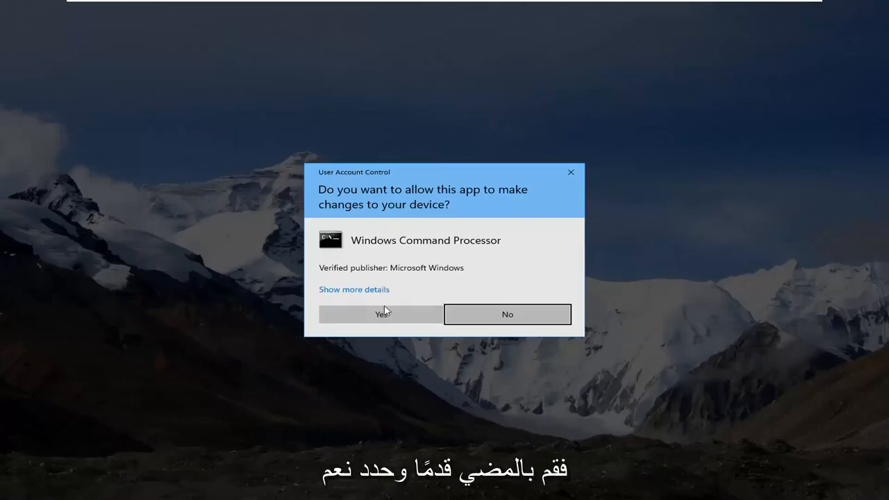
pyautogui.click(381, 314)
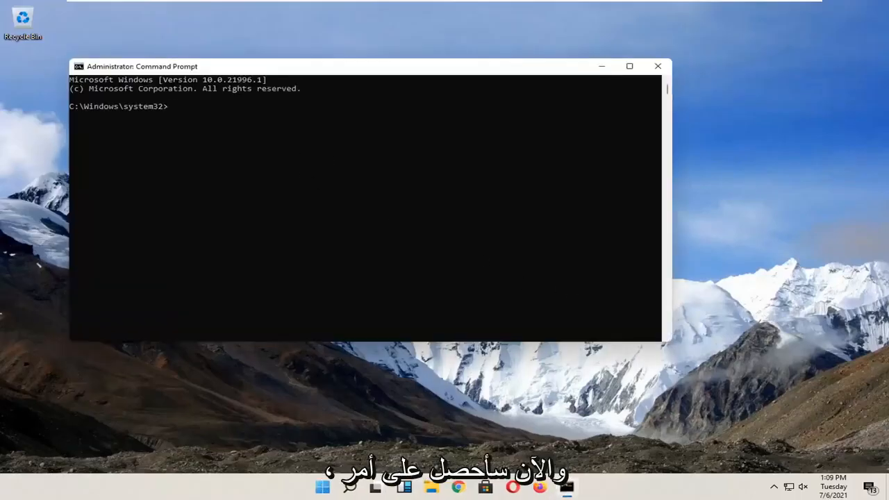
pyautogui.moveTo(729, 218)
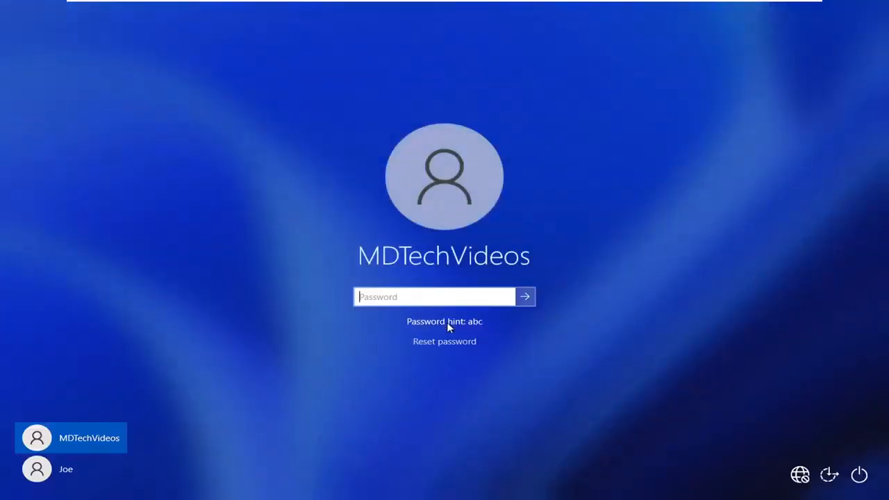
# Select the Password box on the sign-in screen to start entering the password
pyautogui.click(524, 296)
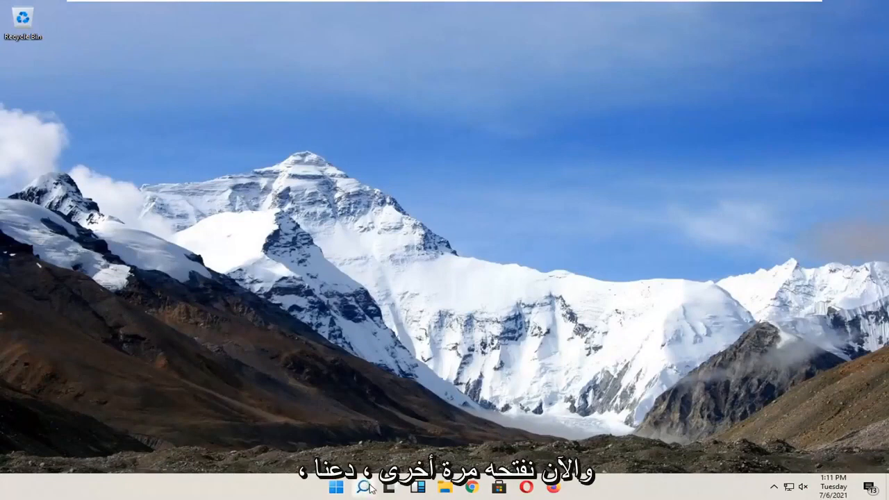
# Search for netplwiz and launch the netplwiz Run command result
pyautogui.click(364, 486)
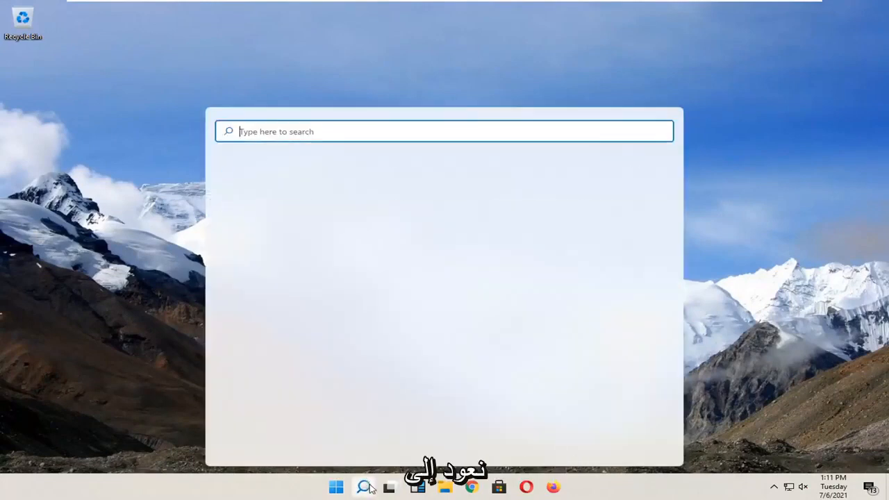
pyautogui.write('netplw')
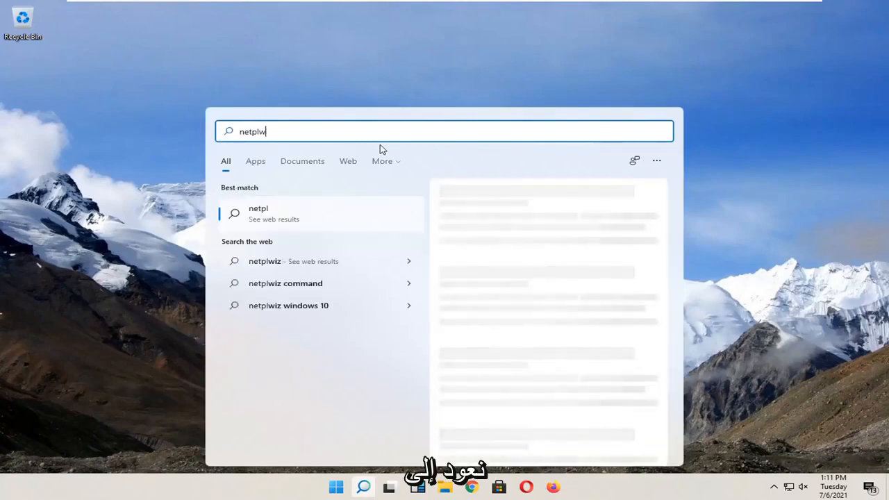
pyautogui.write('iz')
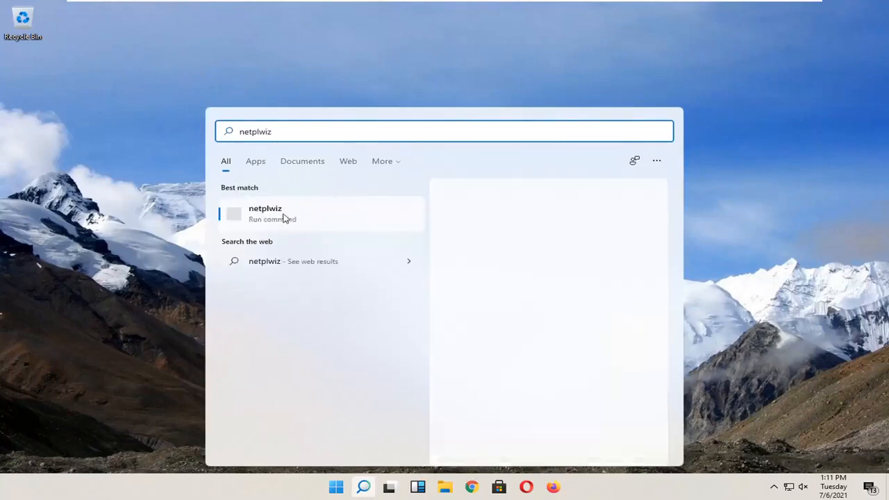
pyautogui.click(265, 213)
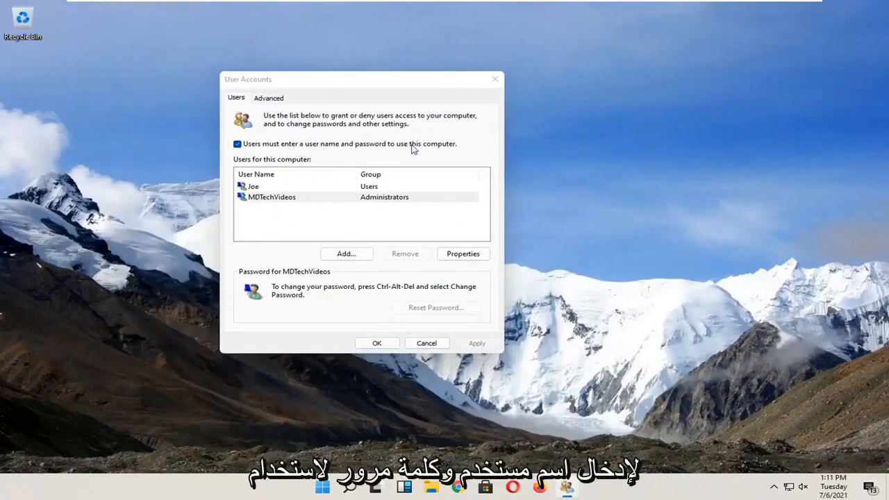
# Uncheck 'Users must enter a user name and password' and apply the change
pyautogui.click(237, 143)
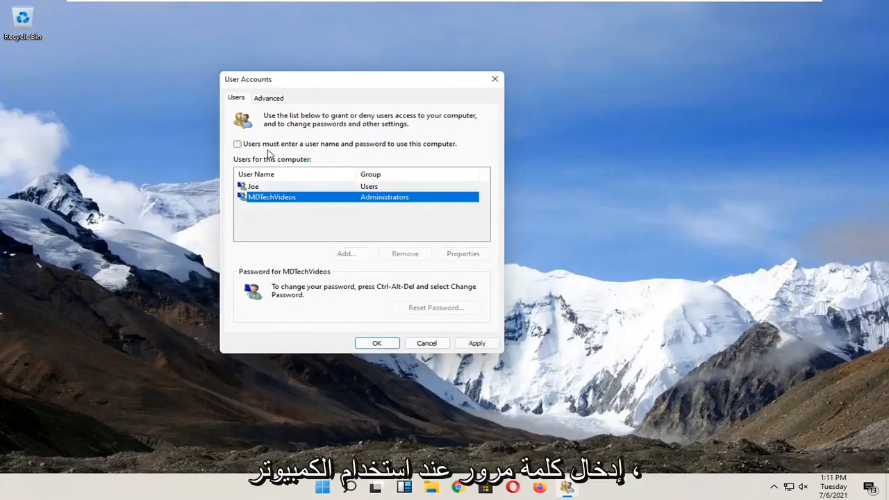
pyautogui.moveTo(398, 227)
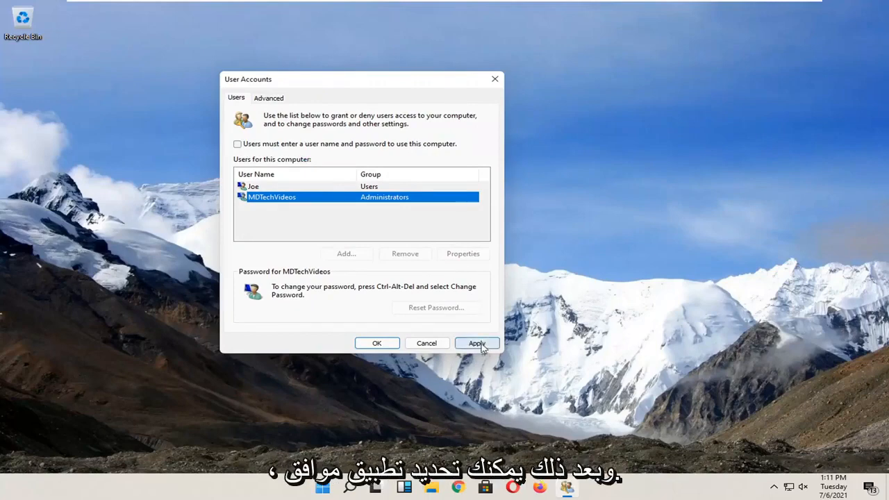
pyautogui.click(477, 342)
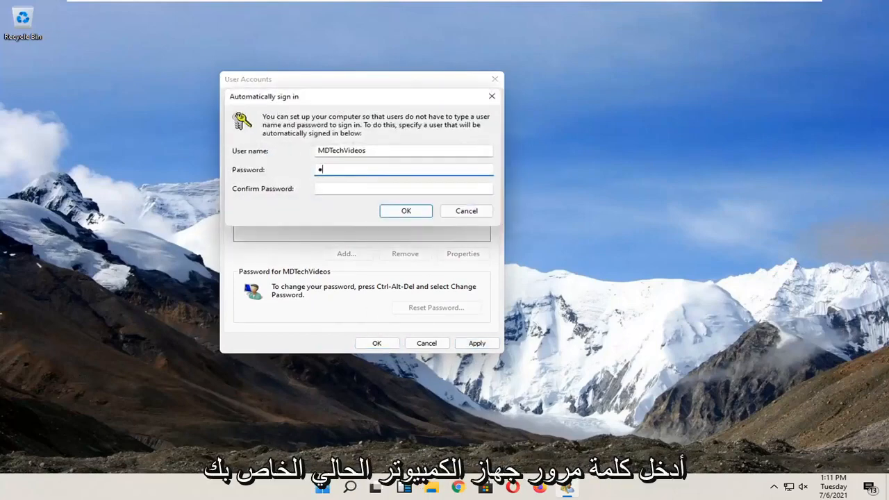